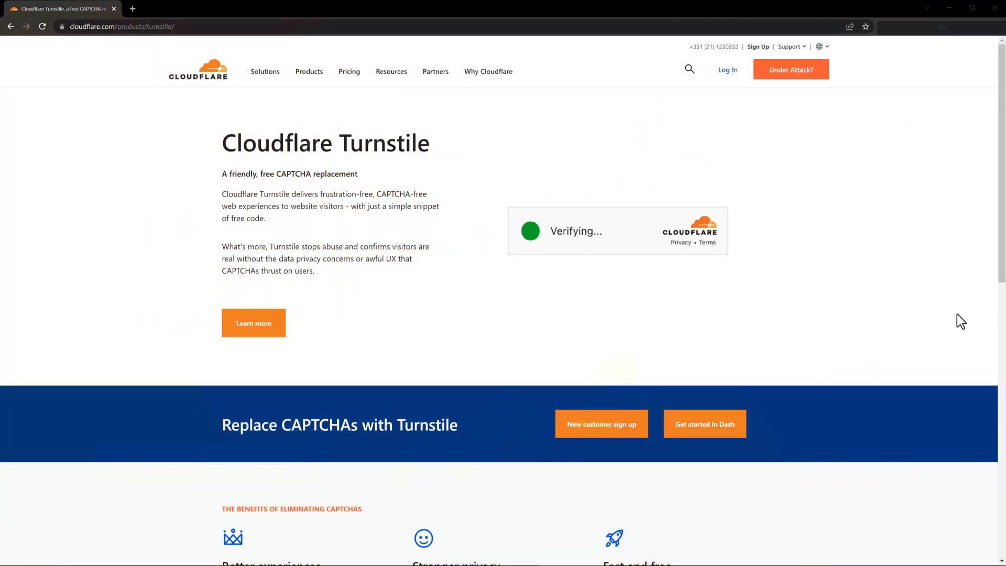
Scroll the admin sidebar to reveal the Settings submenu with Captcha Settings.
scroll("down", 3)
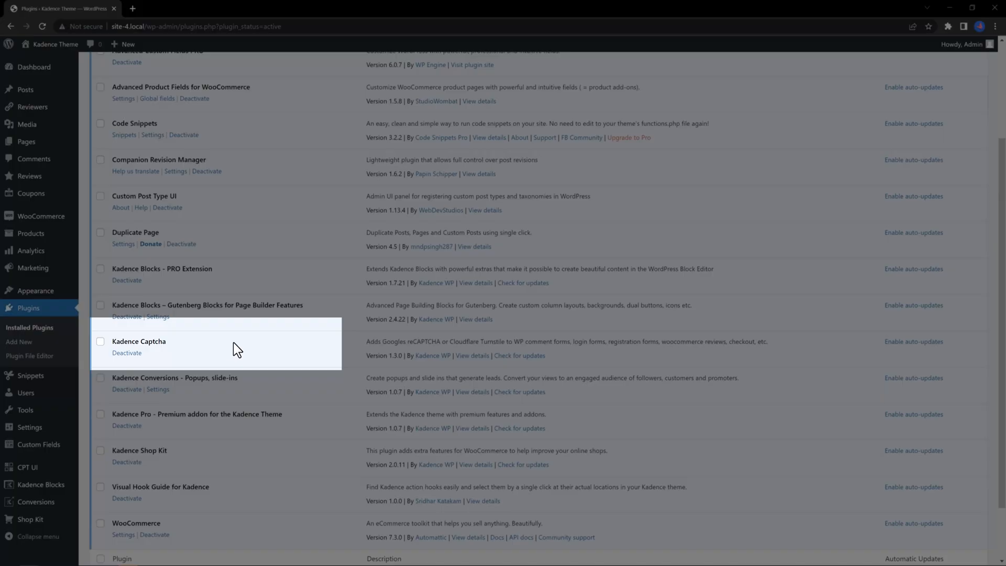
mouse_move(143, 384)
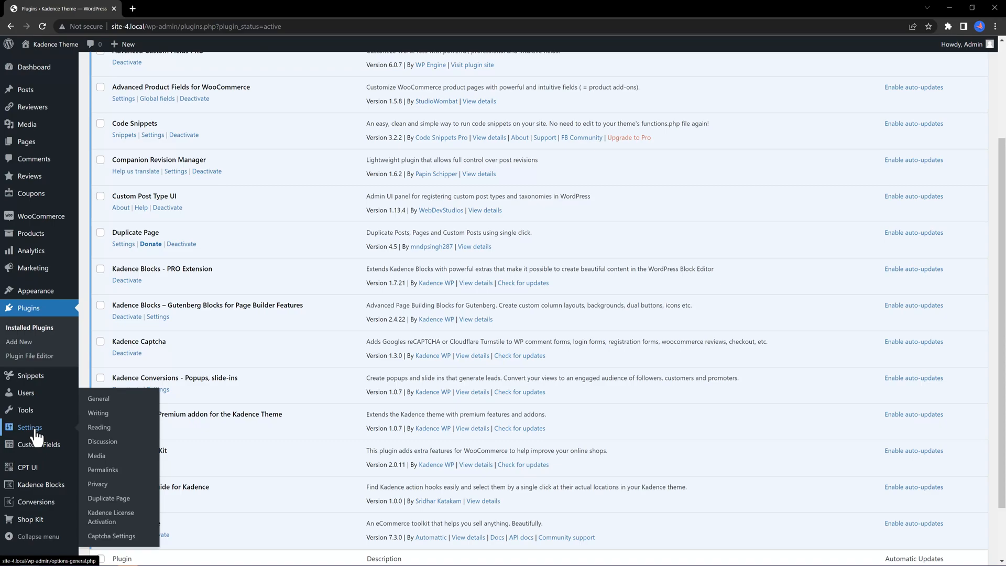
mouse_move(112, 535)
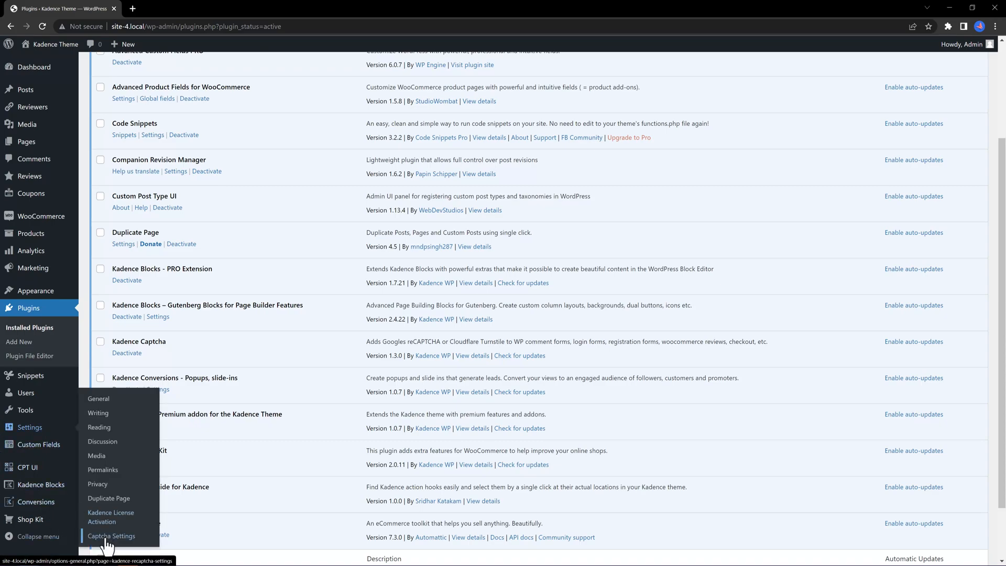
Switch the Kadence Captcha type to Turnstile so its site and secret key fields appear.
left_click(111, 536)
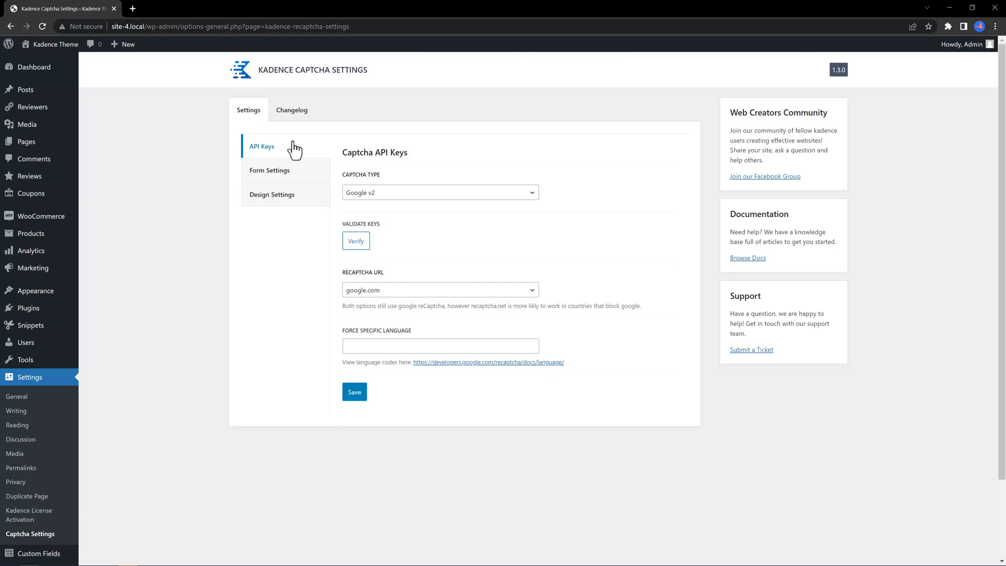
left_click(439, 193)
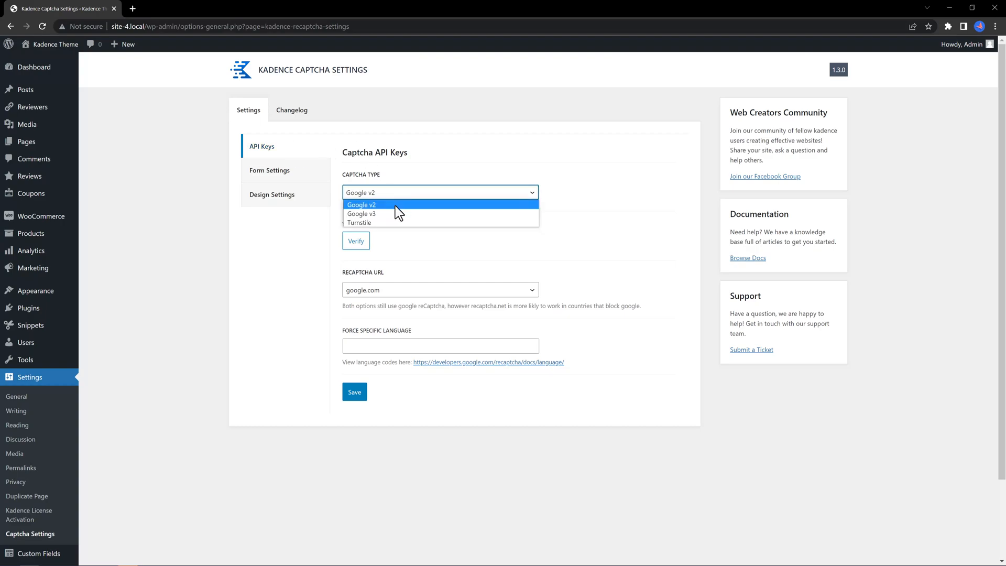
left_click(360, 222)
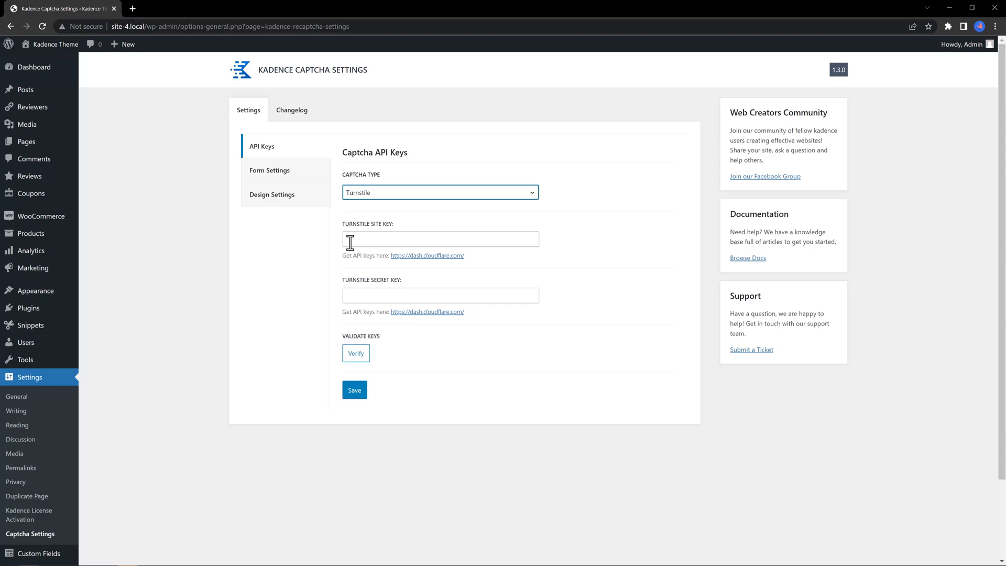
Go to dash.cloudflare.com and reach the Turnstile Sites page.
left_click(427, 255)
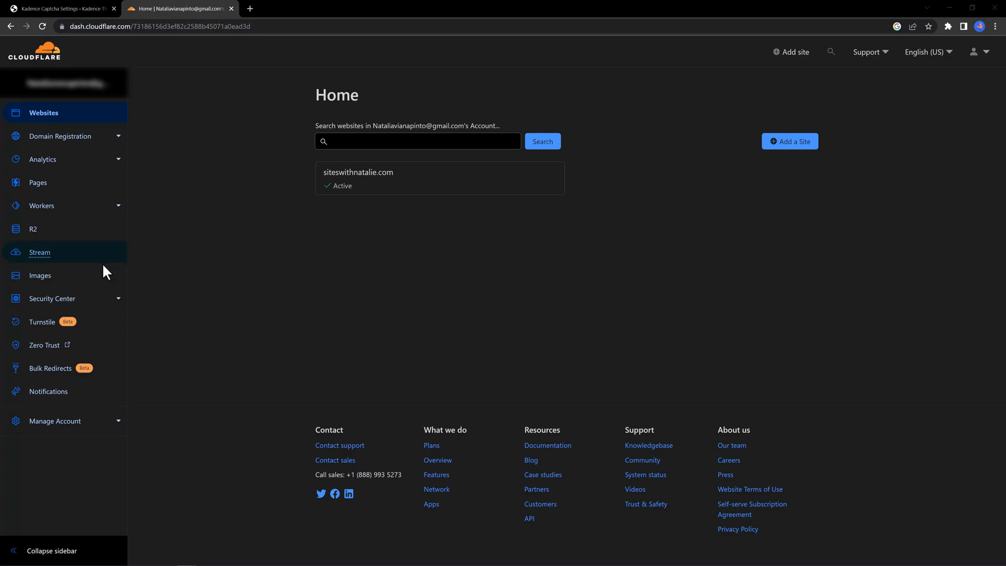
mouse_move(40, 322)
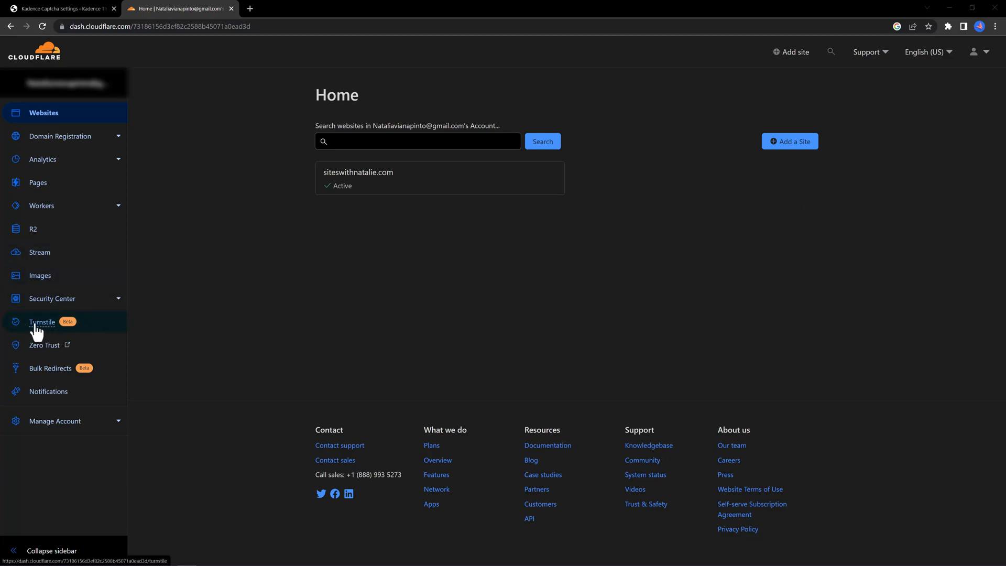
left_click(42, 322)
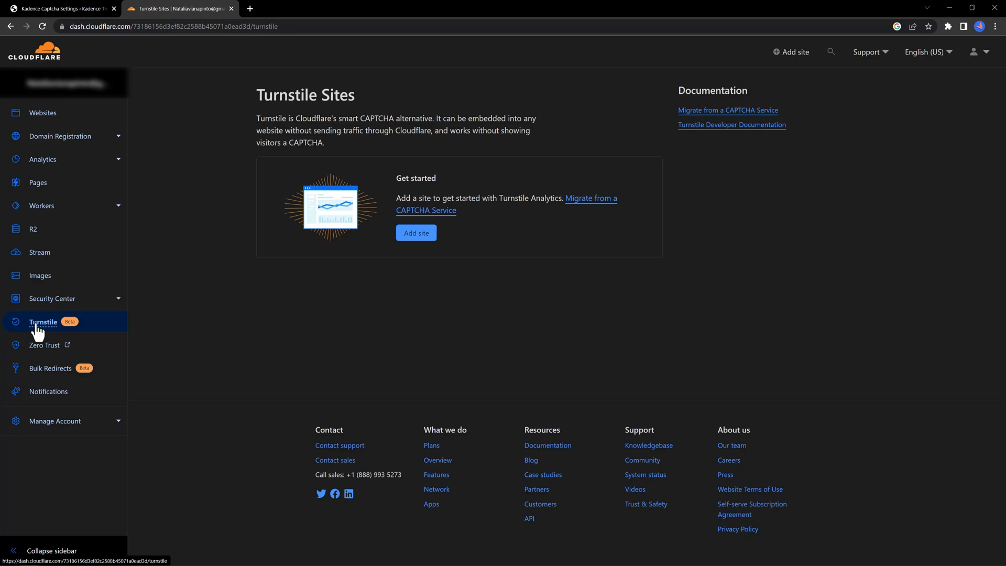
mouse_move(398, 274)
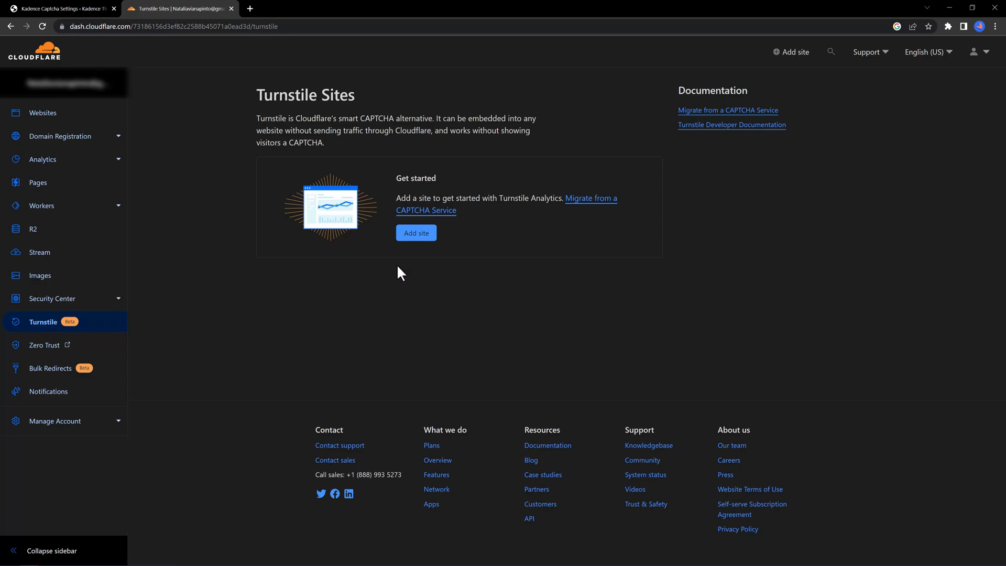
Start a new Turnstile site named 'test' with the existing domain selected.
left_click(416, 233)
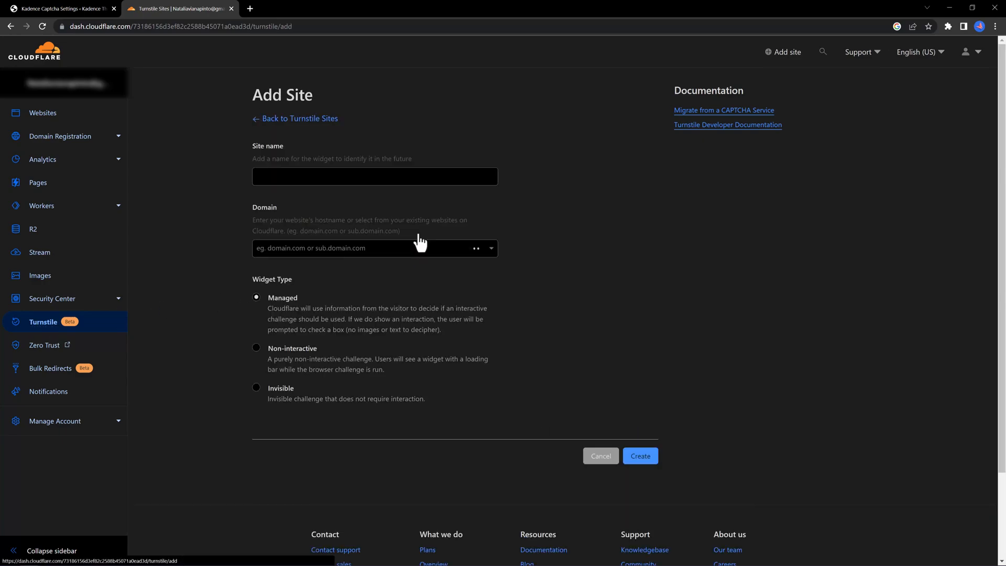
left_click(375, 176)
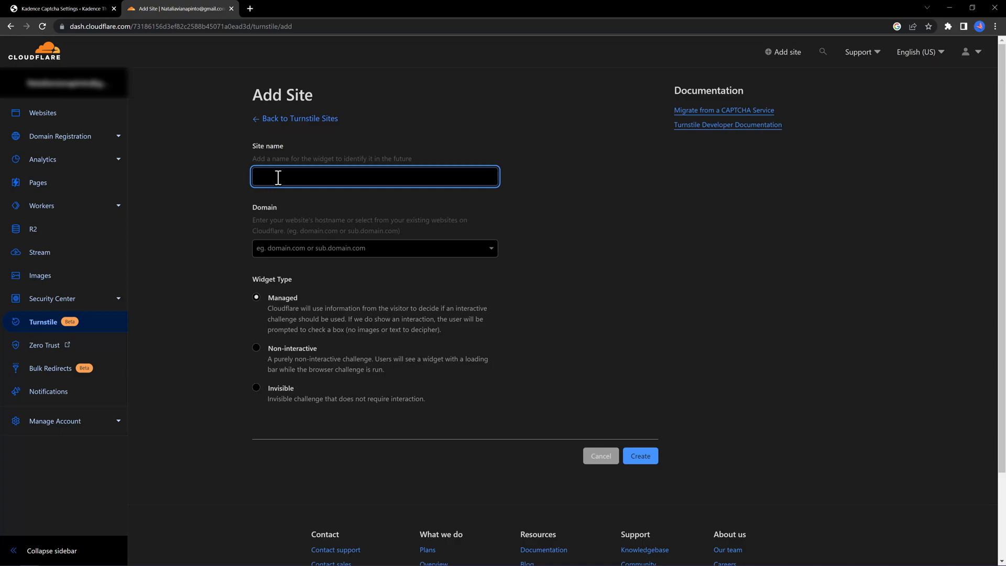
type("test")
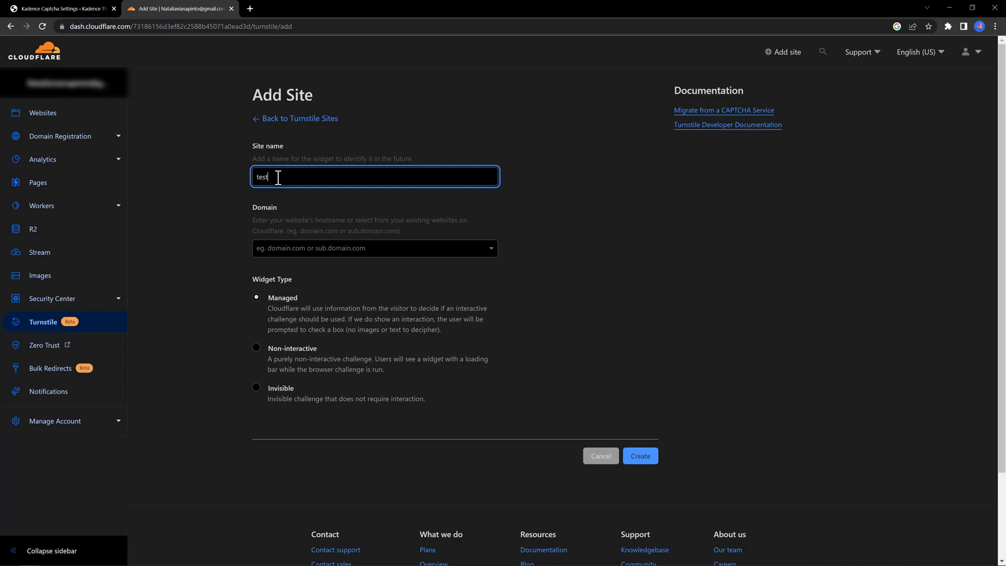
left_click(375, 249)
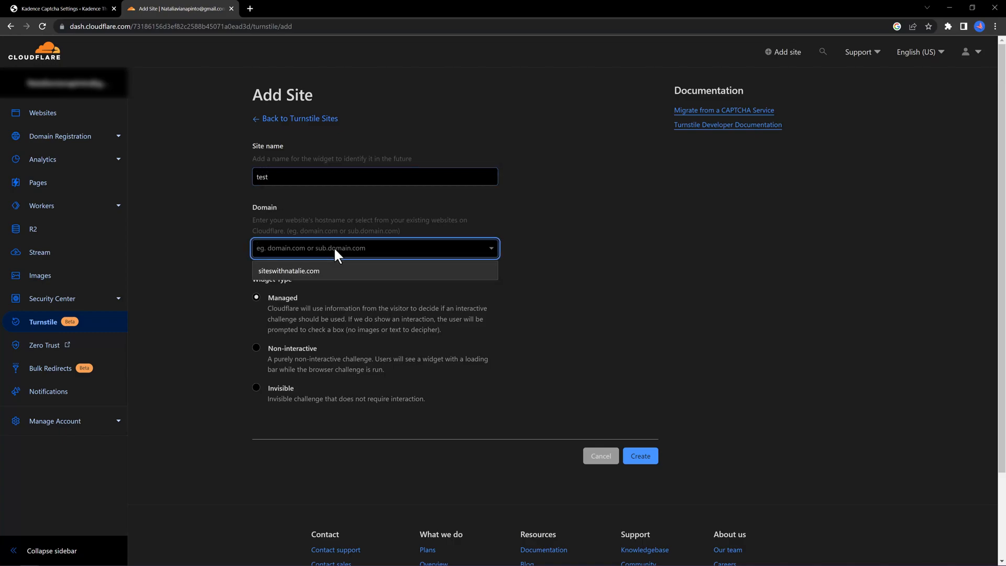
left_click(290, 270)
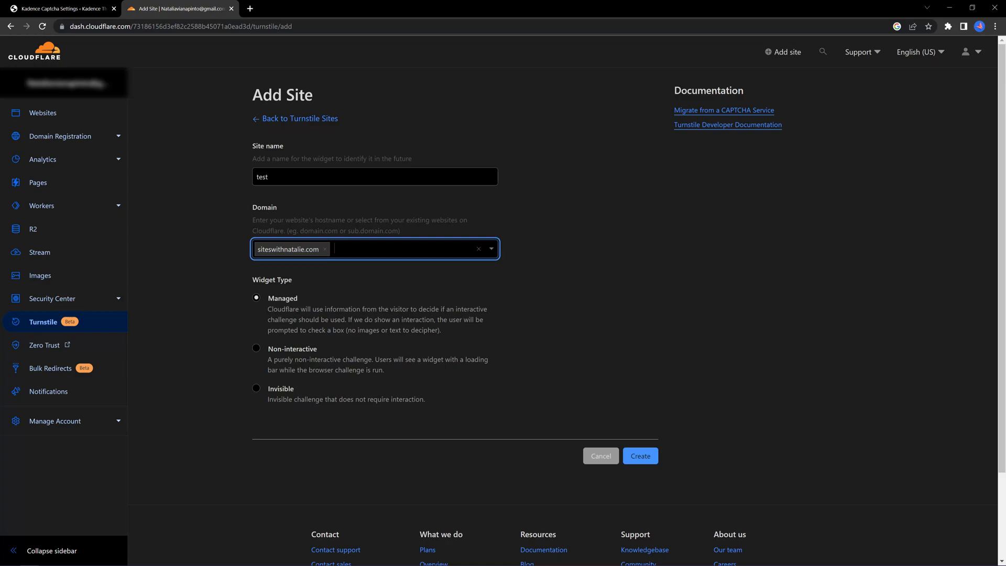
Leave the form without creating the site and bring up a blank Add site form again.
left_click(599, 456)
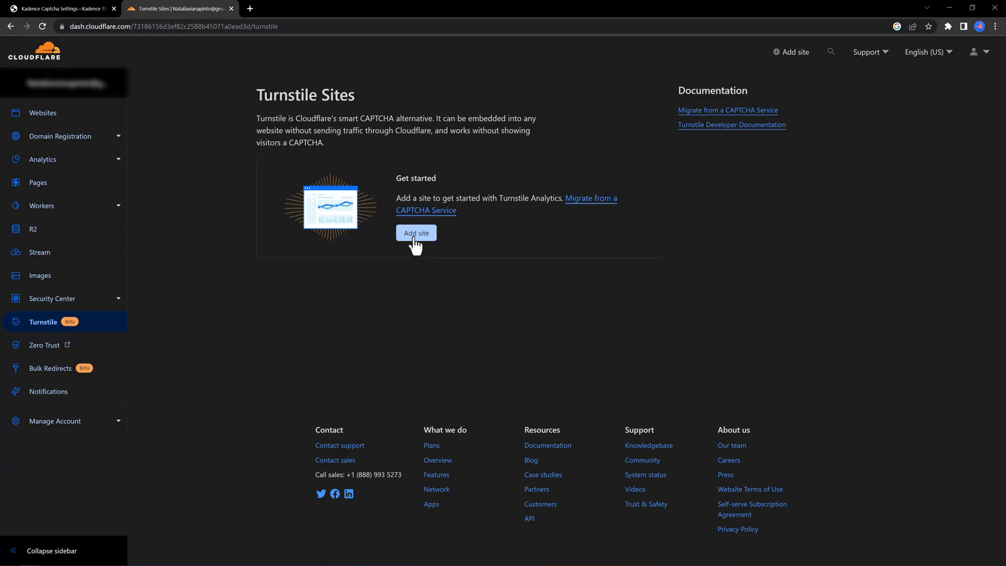
left_click(416, 233)
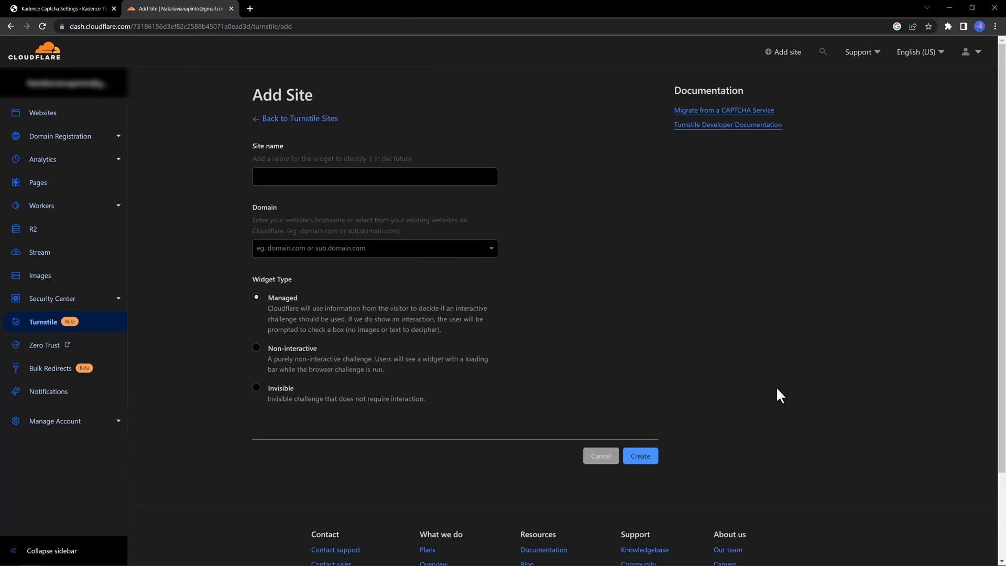
scroll("down", 3)
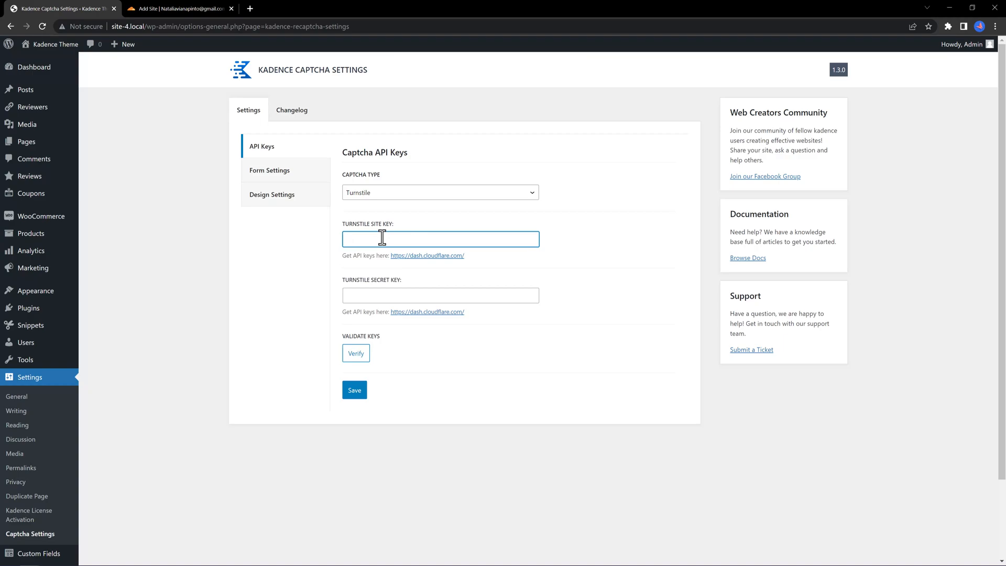
Enable the captcha on Login, Registration and WooCommerce Checkout in Form Settings.
left_click(269, 170)
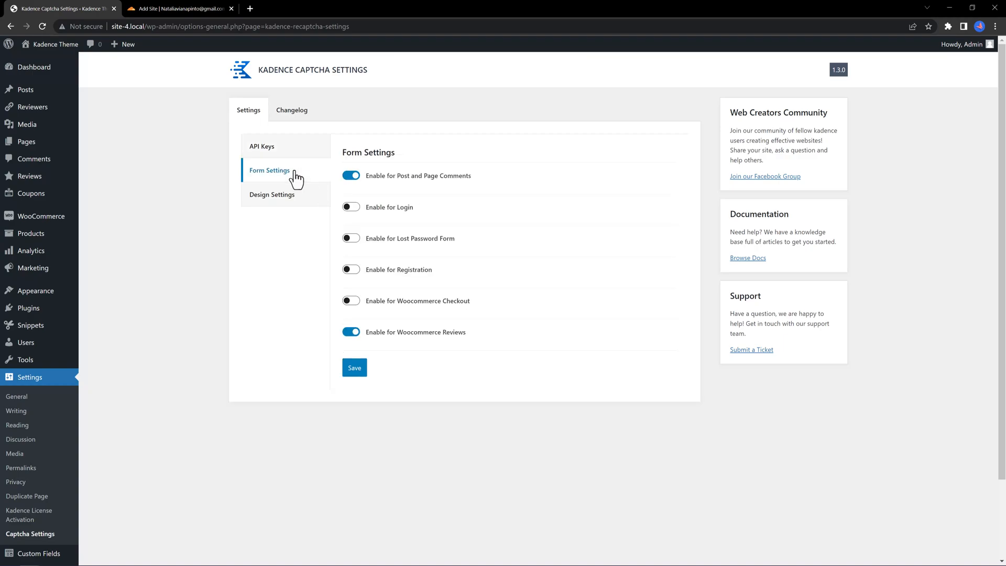
mouse_move(337, 178)
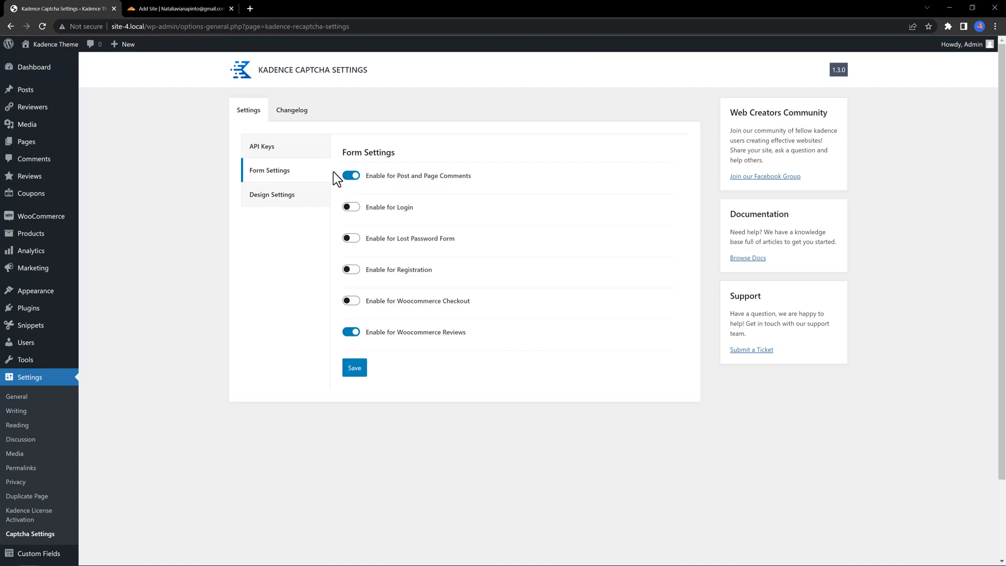
mouse_move(378, 184)
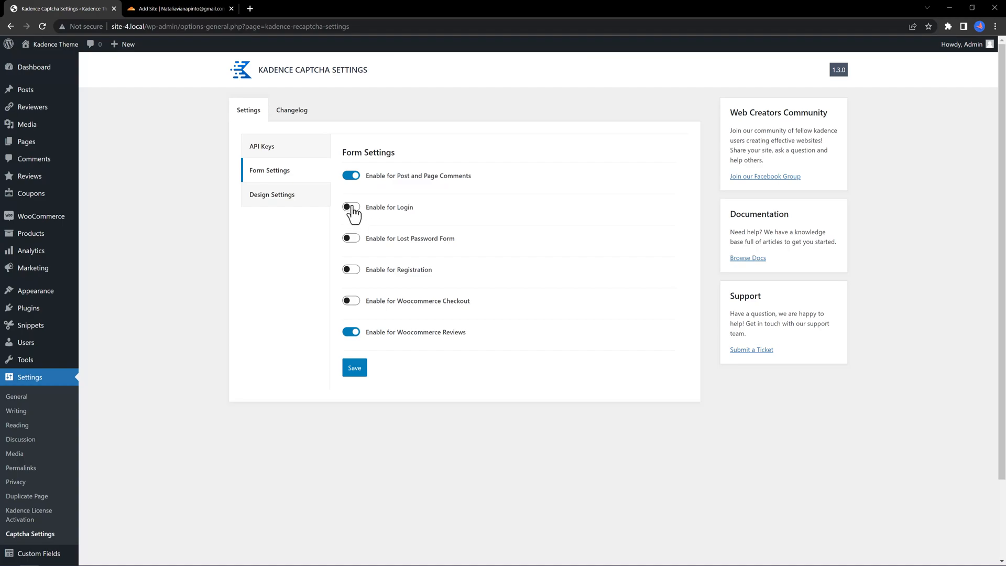
left_click(351, 207)
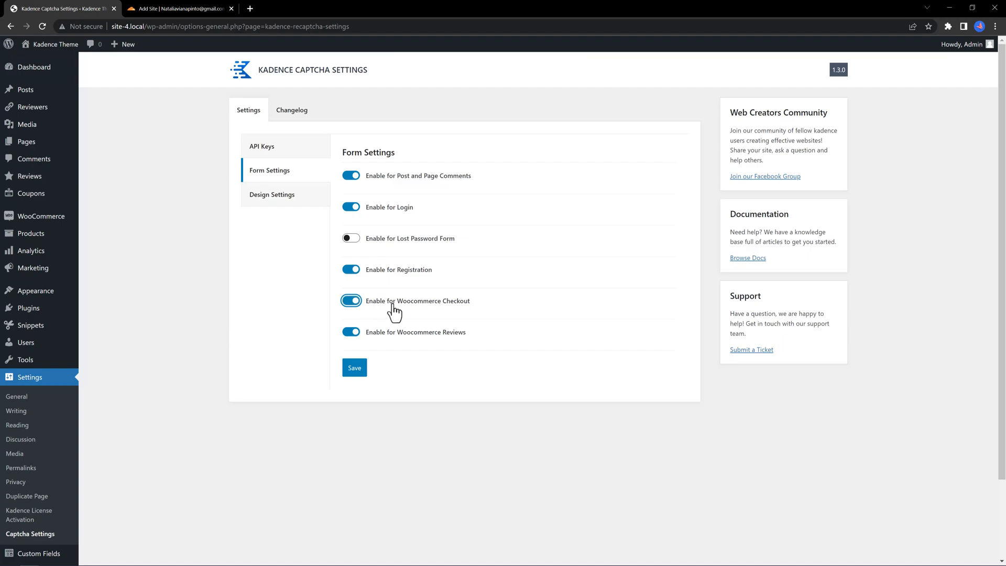
mouse_move(409, 313)
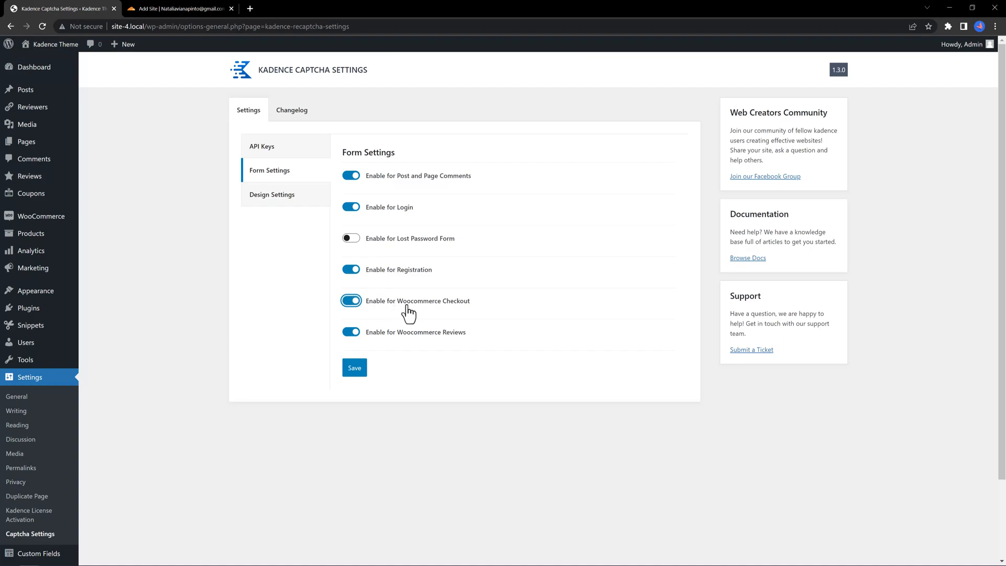
left_click(271, 195)
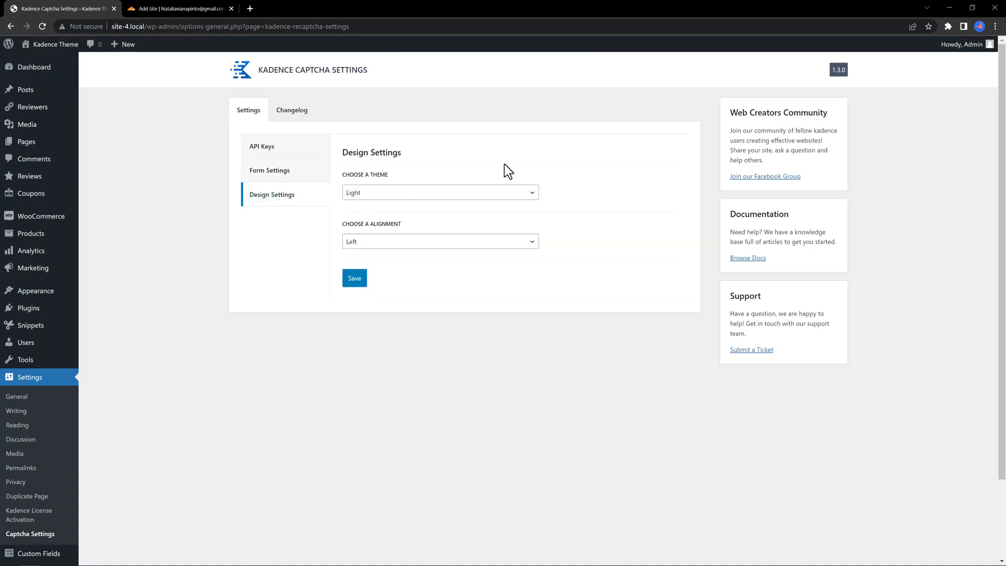
Check the captcha alignment choices in Design Settings, leaving Left selected.
left_click(439, 191)
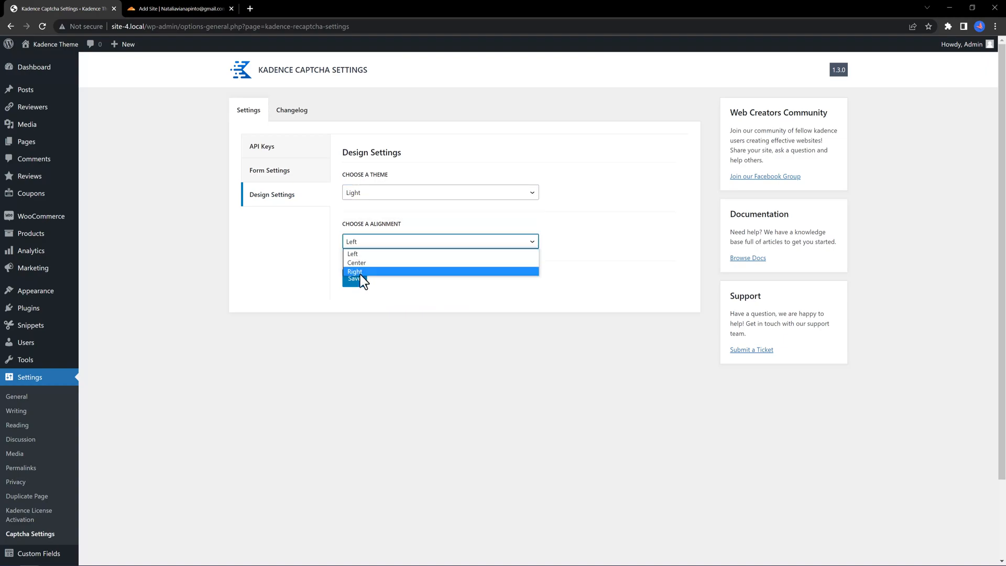
mouse_move(398, 296)
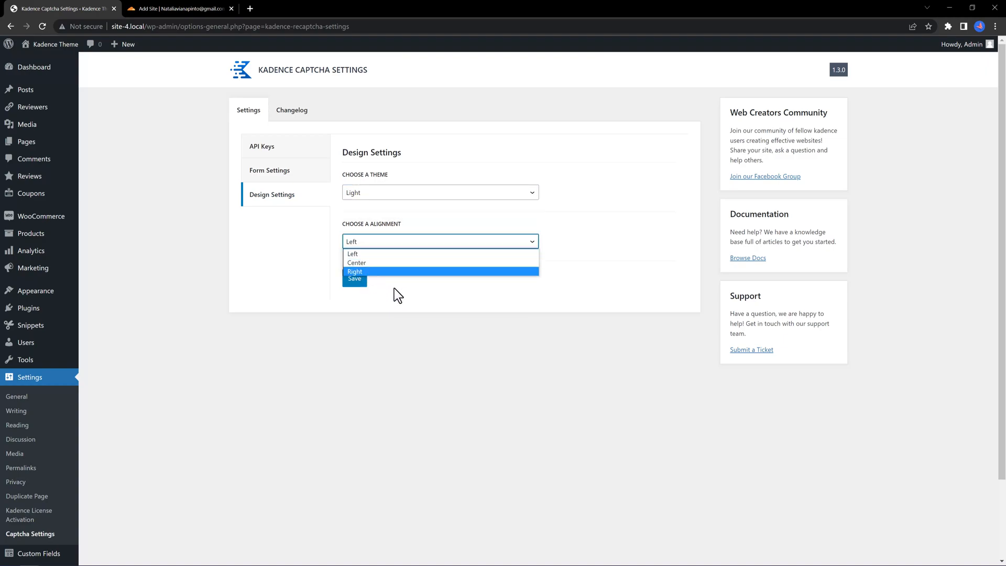
left_click(261, 145)
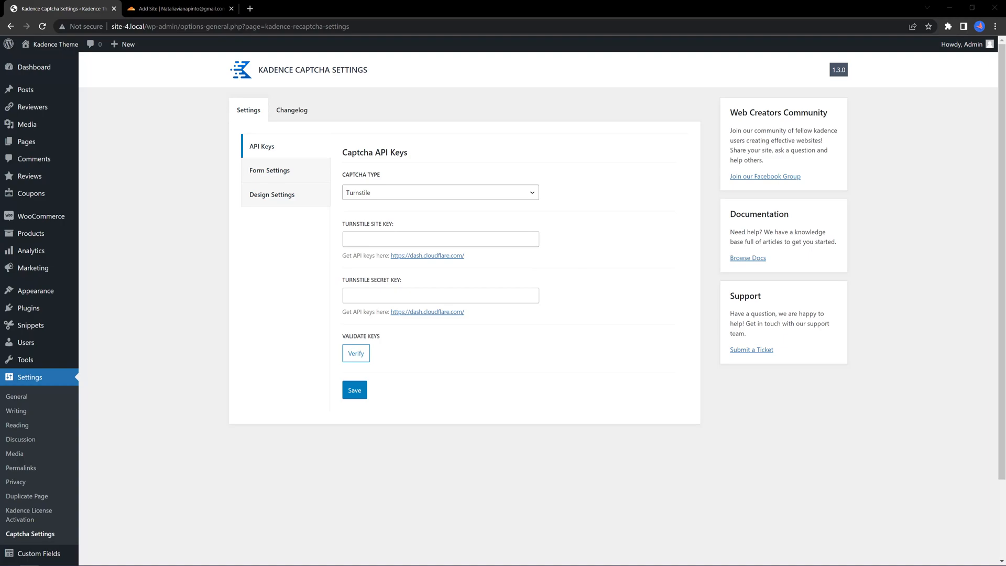
mouse_move(735, 448)
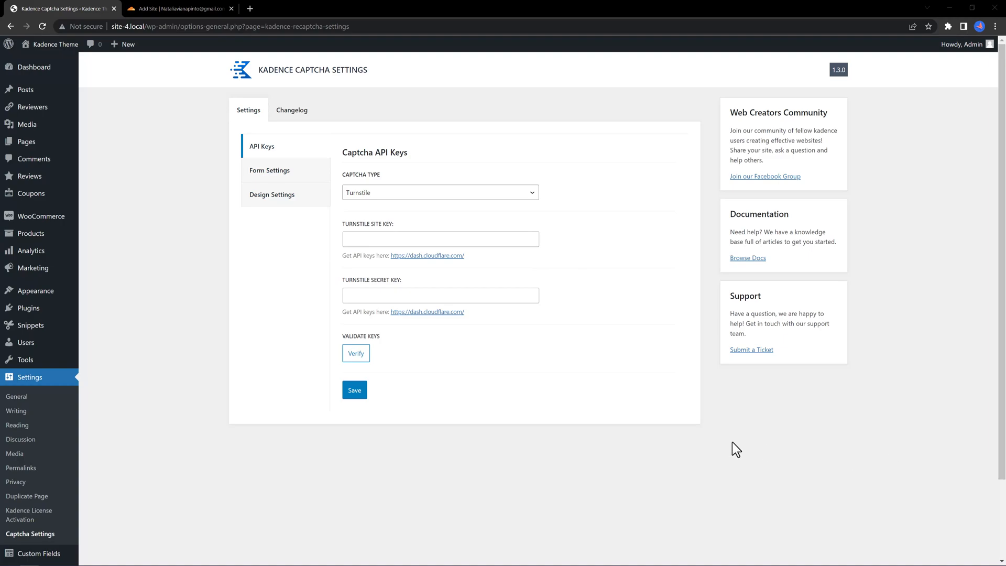
mouse_move(767, 444)
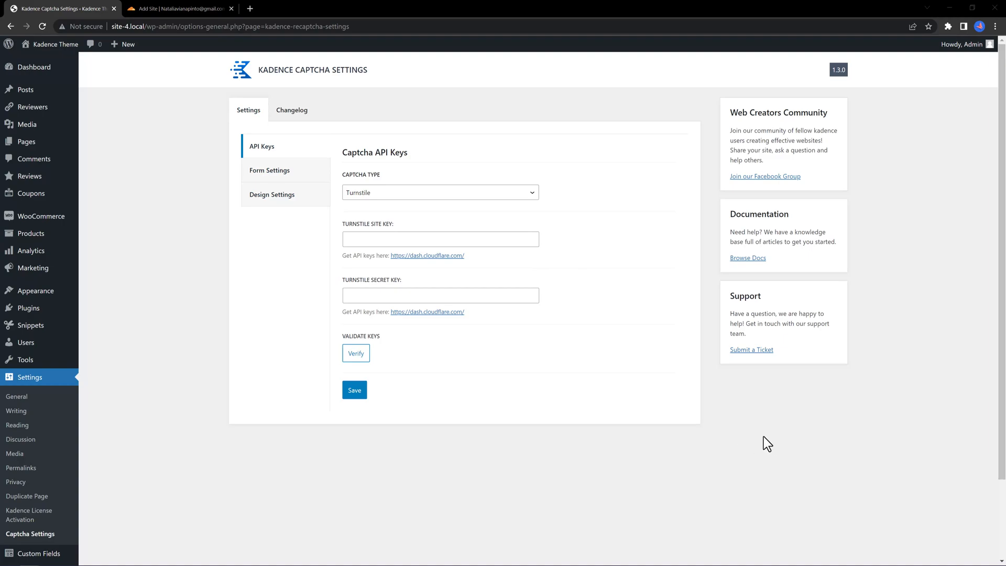